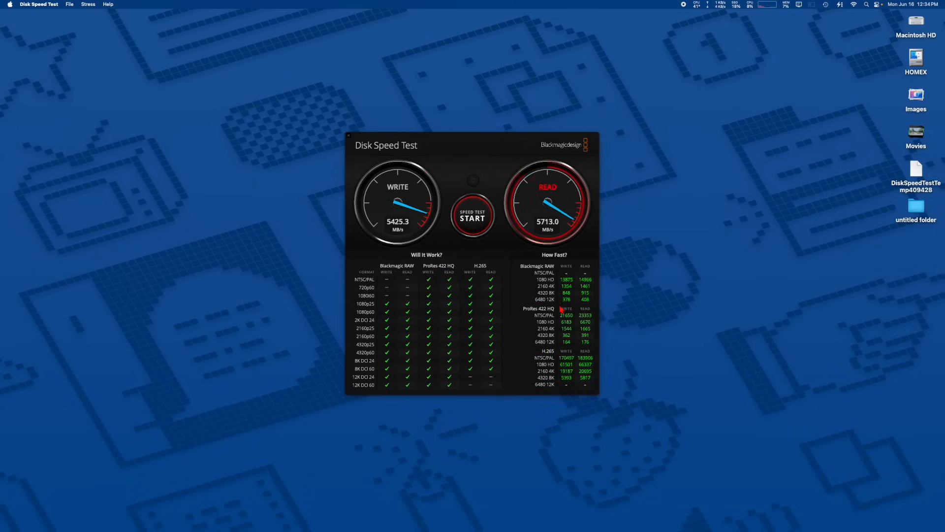
Step: Show the Mate Mini device details on the Thunderbolt/USB4 bus at 80 Gb/s
left_click(735, 4)
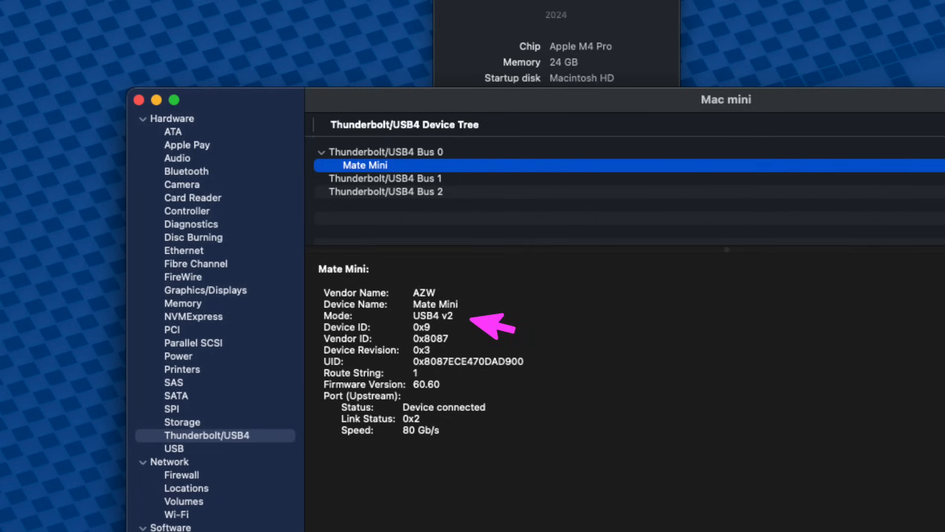
mouse_move(461, 439)
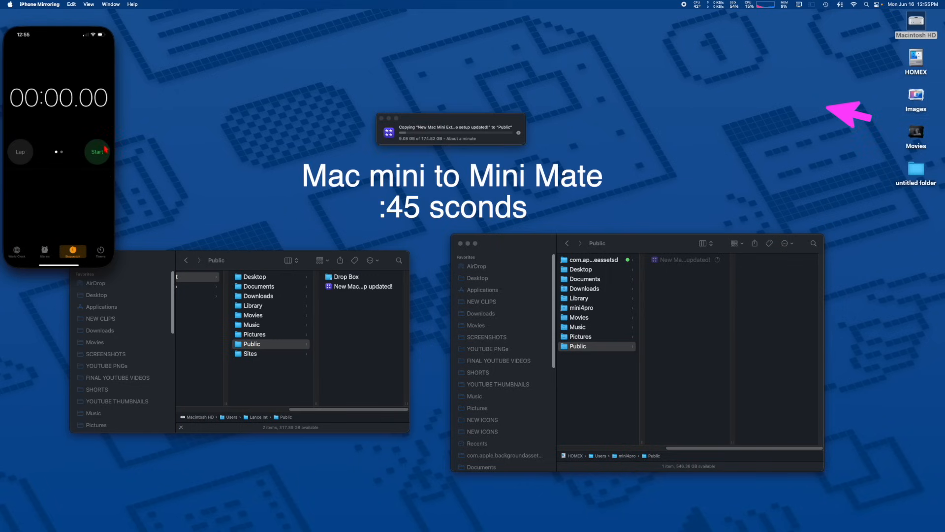
Step: Start the stopwatch to time copying the Mac mini update file to HOMEX Public
left_click(98, 152)
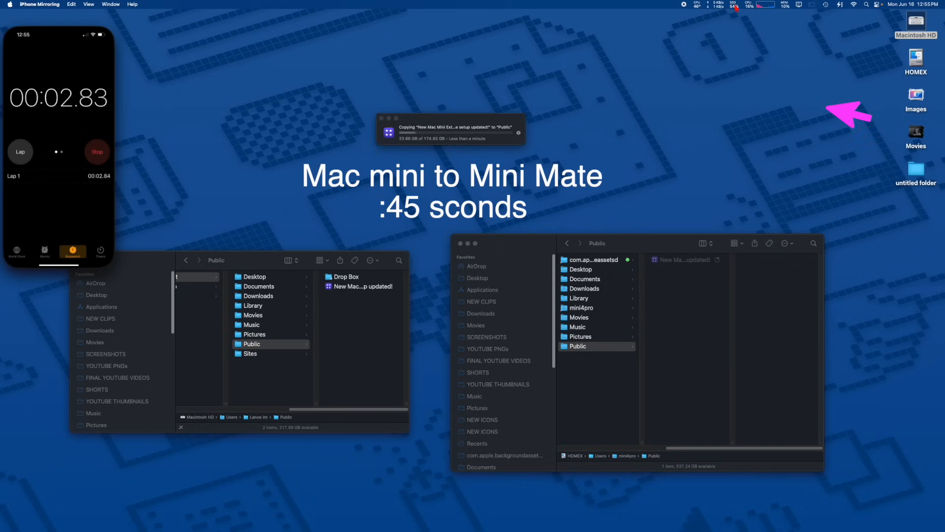
left_click(734, 4)
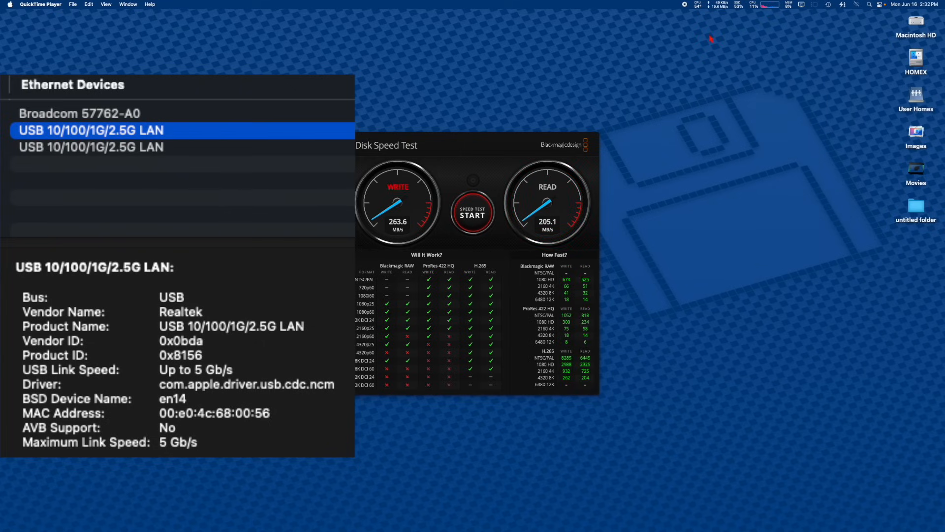
Step: Show the Realtek USB 10/100/1G/2.5G LAN adapter details in System Information
left_click(719, 4)
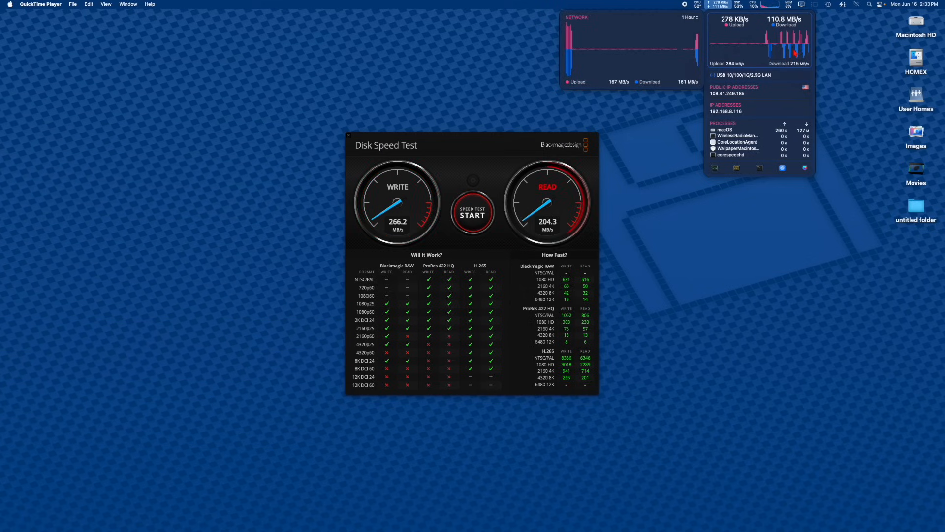
Step: Close the network monitor dropdown to reveal Disk Speed Test's 266 MB/s write, 204 MB/s read results
left_click(471, 212)
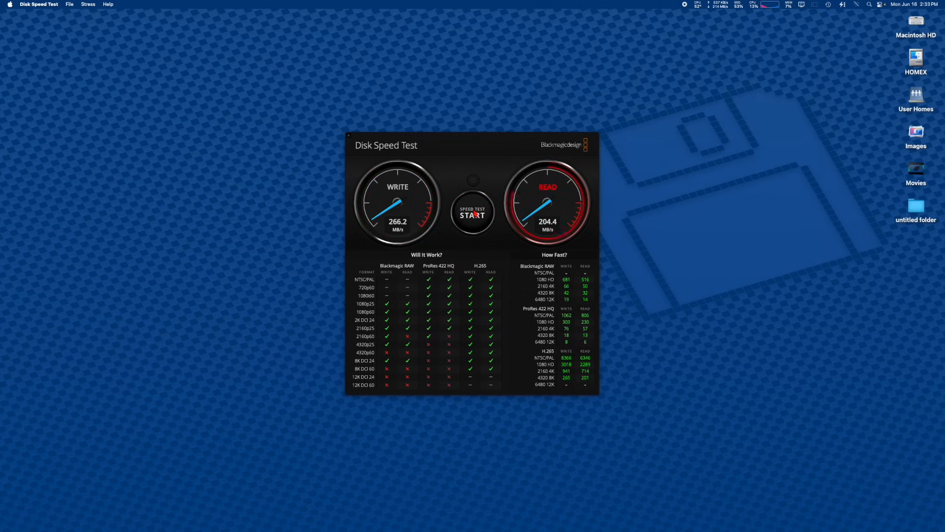